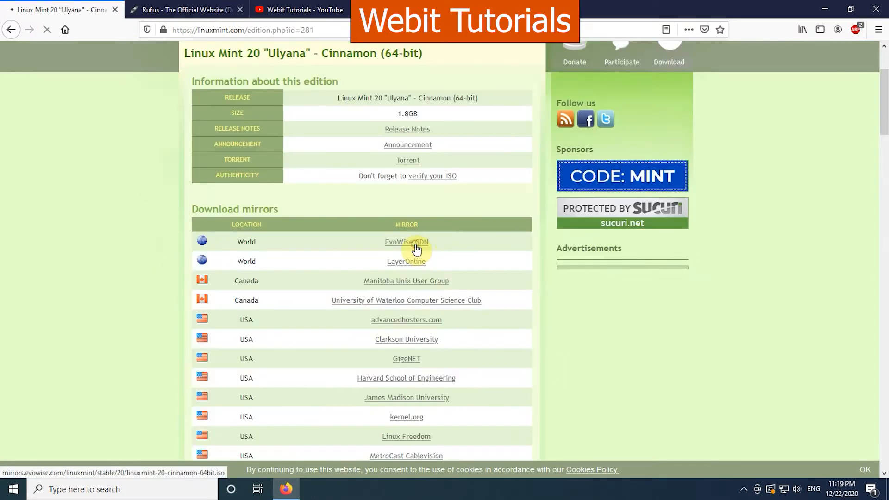
- Start the ISO download from the EvoWise CDN mirror and leave Firefox for the desktop
{"action": "left_click", "coordinate": [406, 242]}
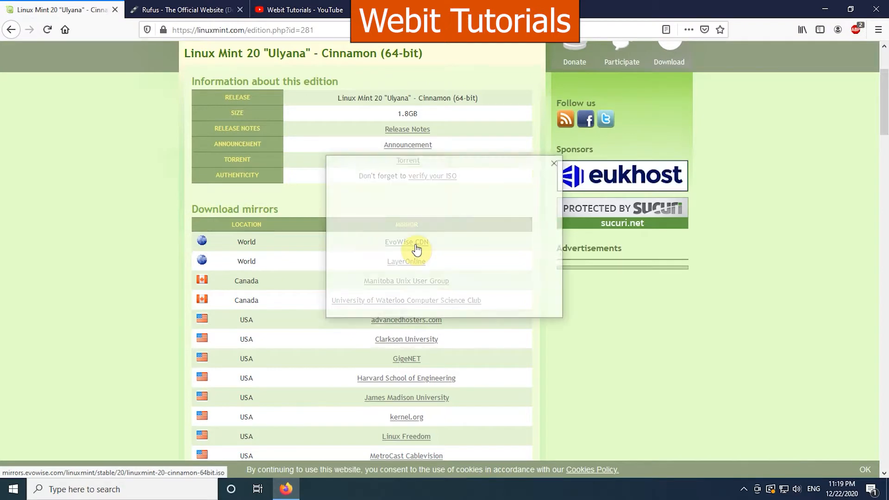
{"action": "left_click", "coordinate": [185, 10]}
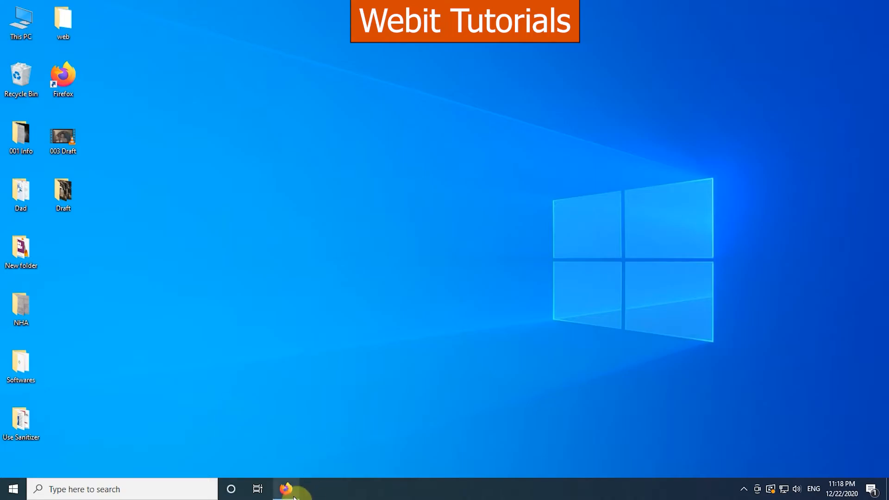
- Reopen Firefox on linuxmint.com and reach the Linux Mint 20 Cinnamon 64-bit edition page
{"action": "left_click", "coordinate": [286, 489]}
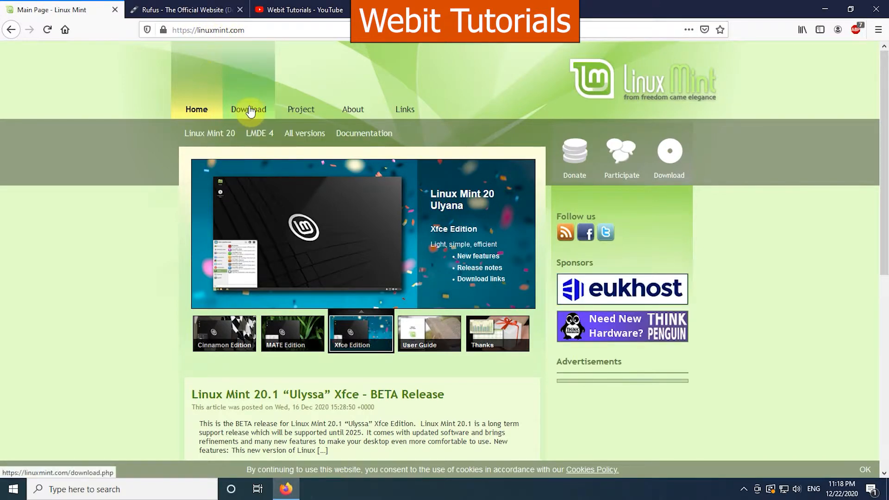
{"action": "left_click", "coordinate": [248, 110]}
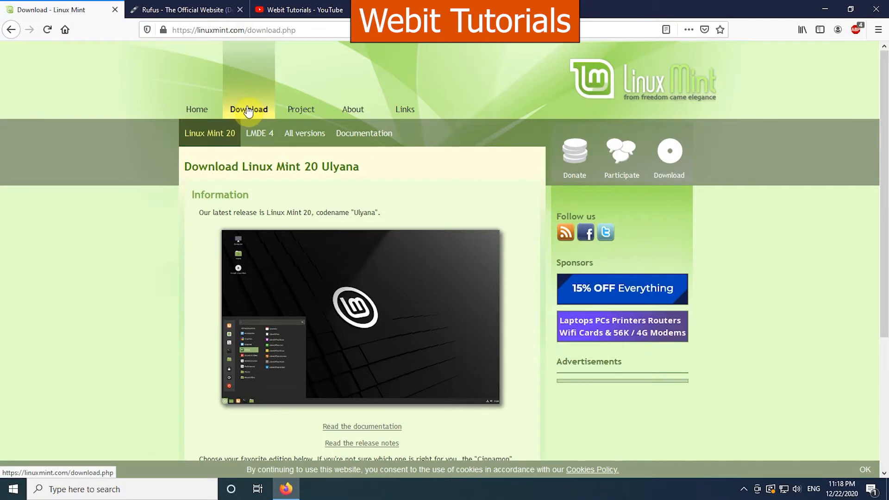
{"action": "scroll", "scroll_direction": "down", "scroll_amount": 3}
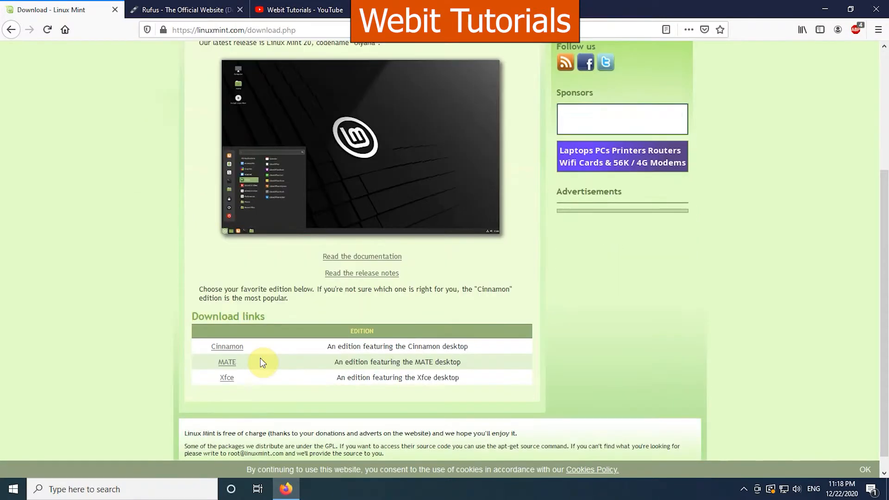
{"action": "mouse_move", "coordinate": [230, 353]}
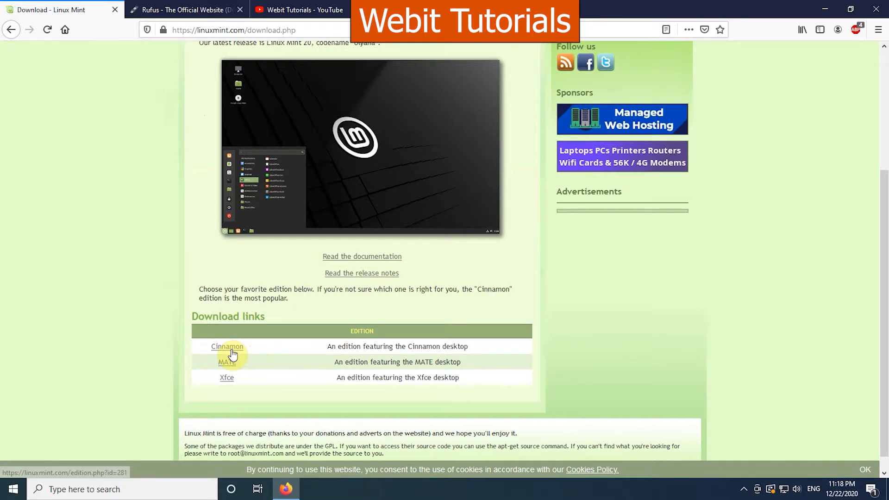
{"action": "mouse_move", "coordinate": [228, 377]}
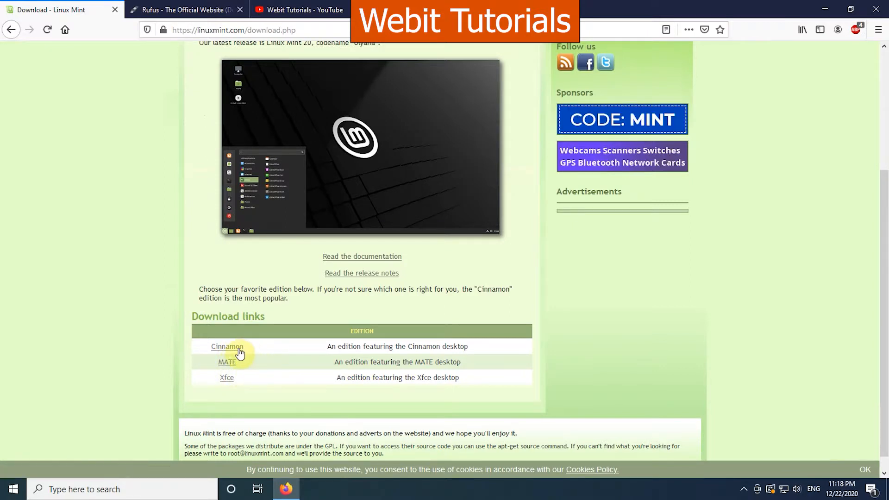
{"action": "left_click", "coordinate": [226, 347]}
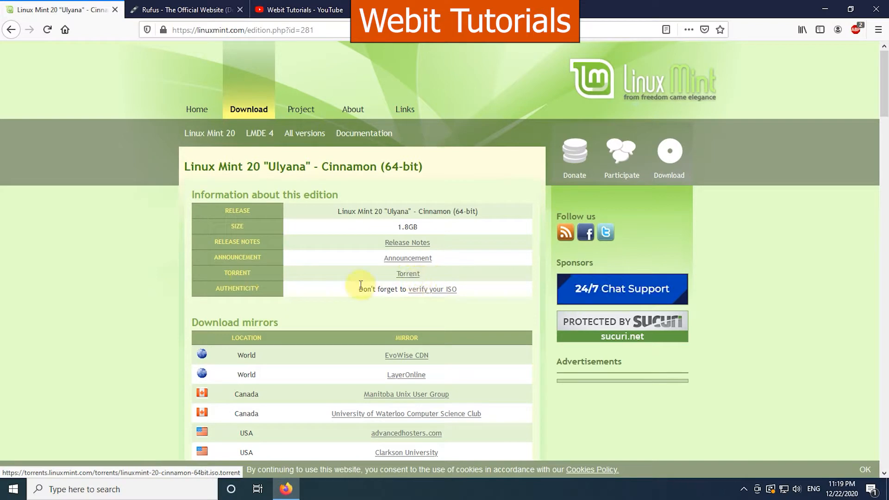
- Pick the EvoWise CDN mirror and save the 1.8 GB Cinnamon 64-bit ISO to Downloads
{"action": "scroll", "scroll_direction": "down", "scroll_amount": 3}
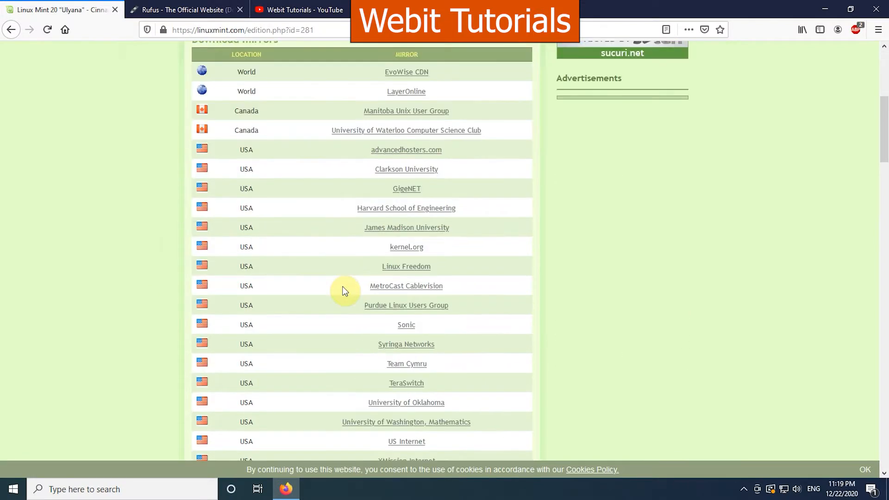
{"action": "scroll", "scroll_direction": "down", "scroll_amount": 3}
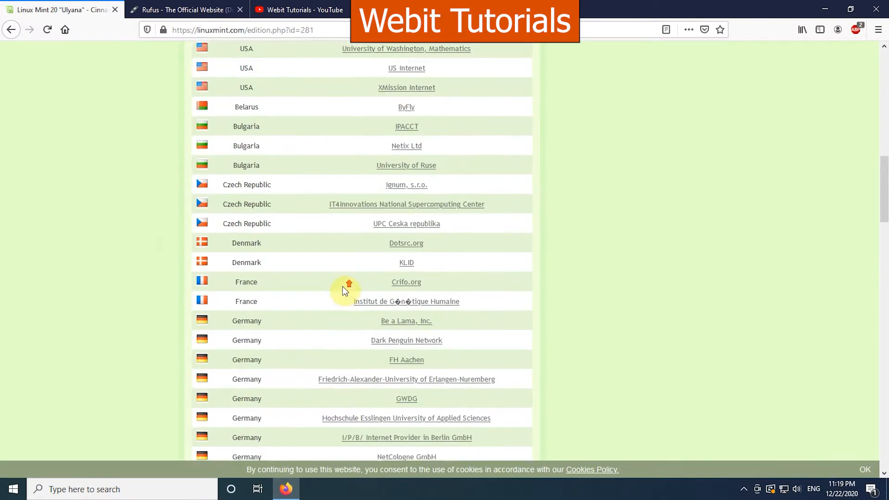
{"action": "scroll", "scroll_direction": "up", "scroll_amount": 3}
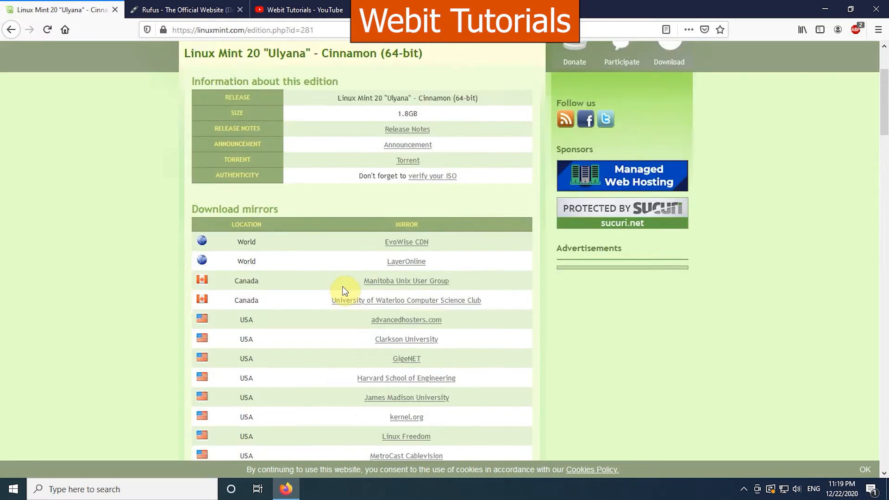
{"action": "mouse_move", "coordinate": [415, 248]}
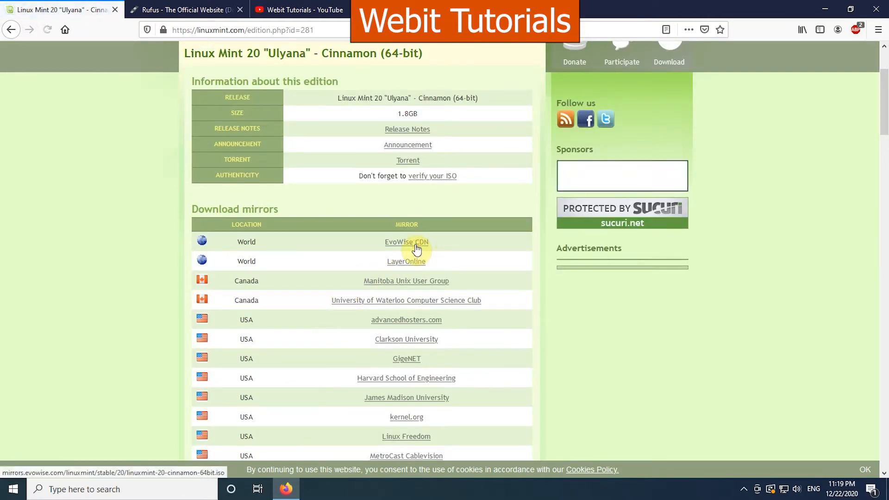
{"action": "left_click", "coordinate": [405, 241]}
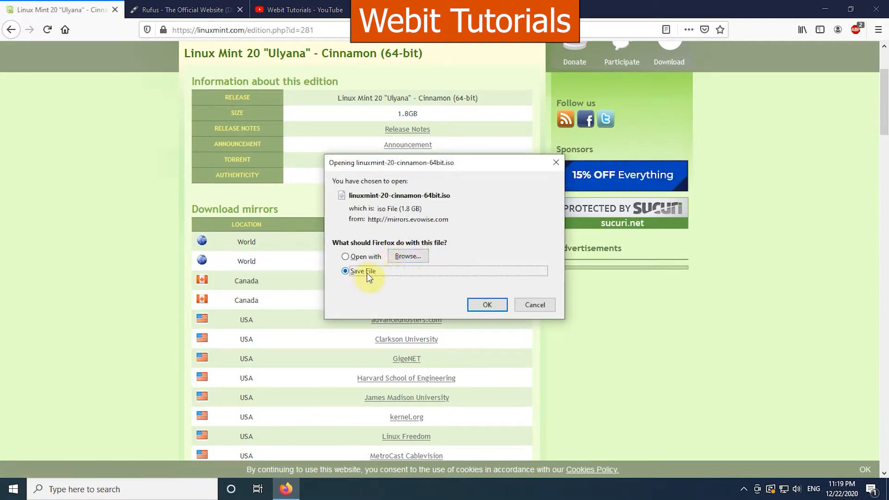
{"action": "left_click", "coordinate": [486, 305]}
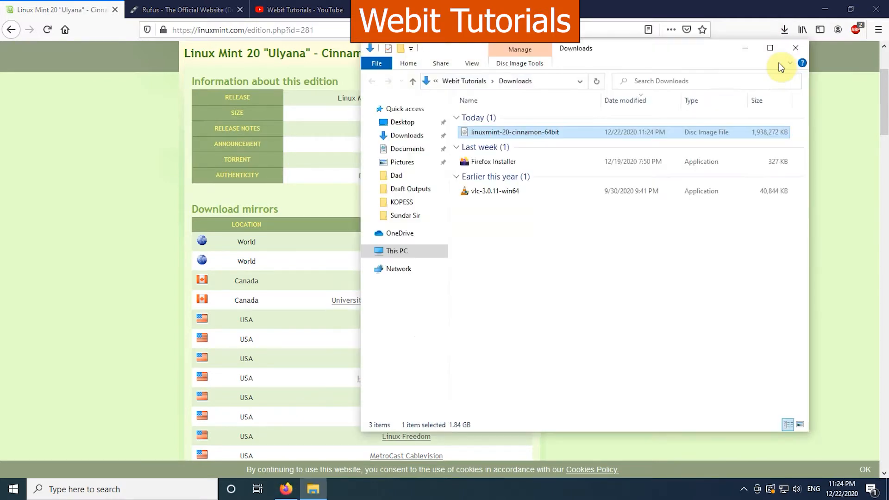
{"action": "mouse_move", "coordinate": [504, 140]}
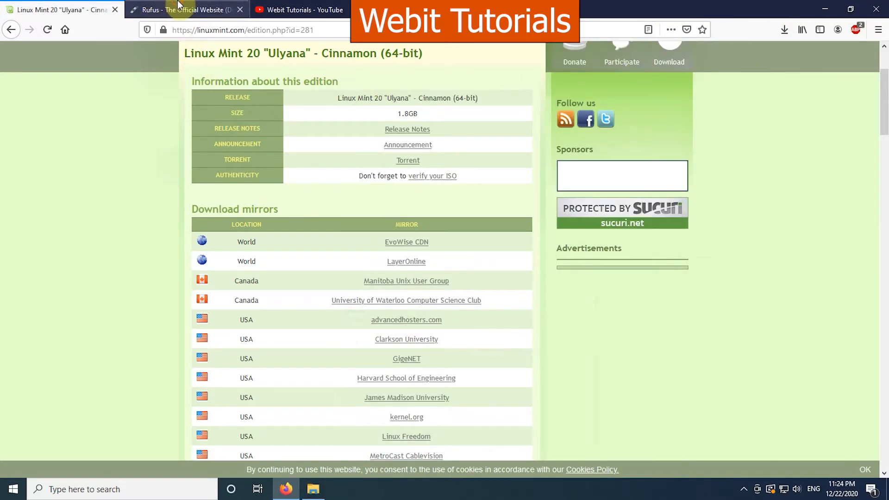
- Download Rufus 3.13 Portable from the Rufus site and confirm it finished in the downloads panel
{"action": "left_click", "coordinate": [182, 9]}
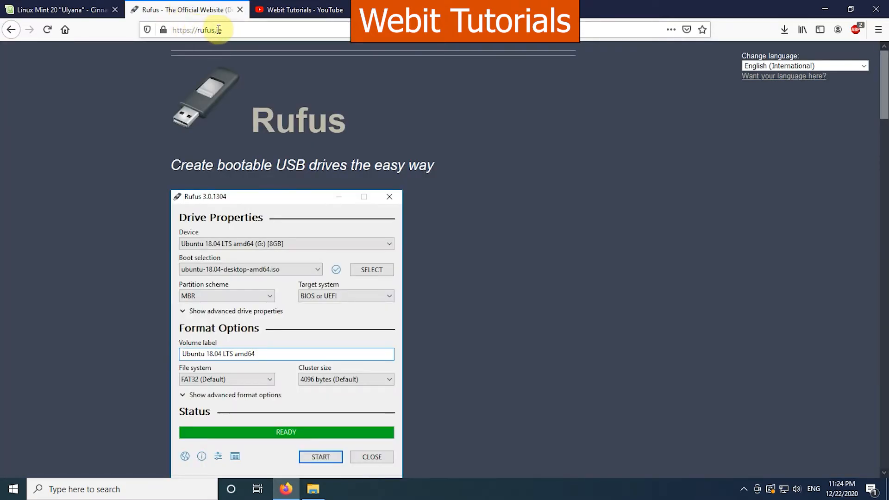
{"action": "scroll", "scroll_direction": "down", "scroll_amount": 3}
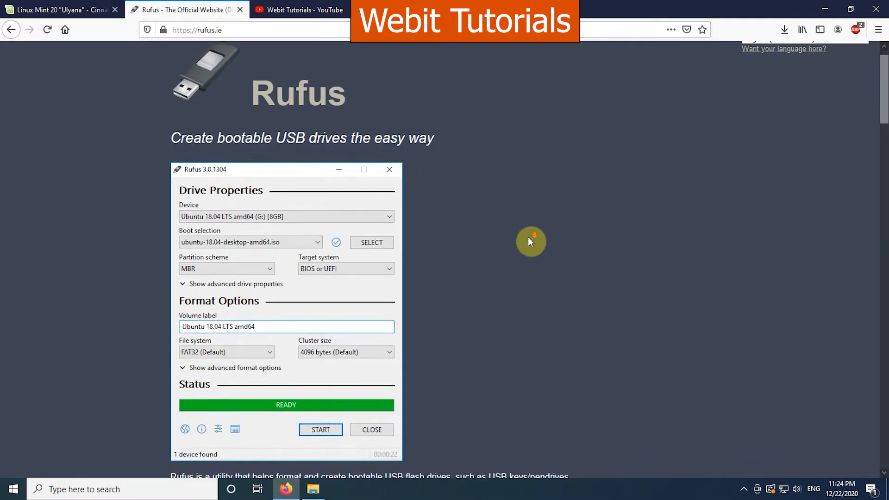
{"action": "scroll", "scroll_direction": "down", "scroll_amount": 3}
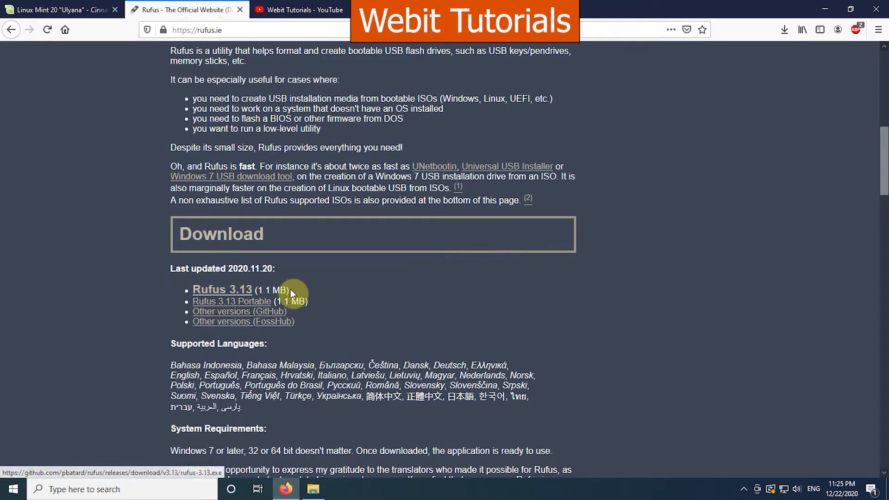
{"action": "mouse_move", "coordinate": [258, 306]}
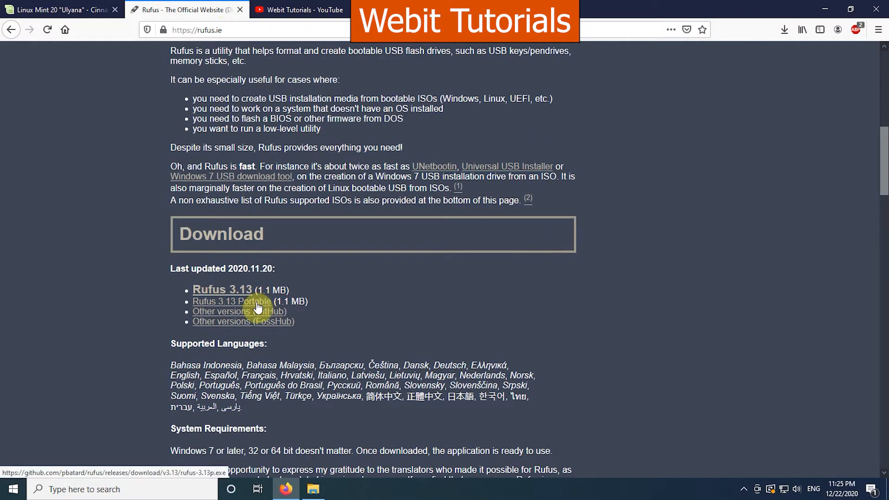
{"action": "left_click", "coordinate": [232, 301]}
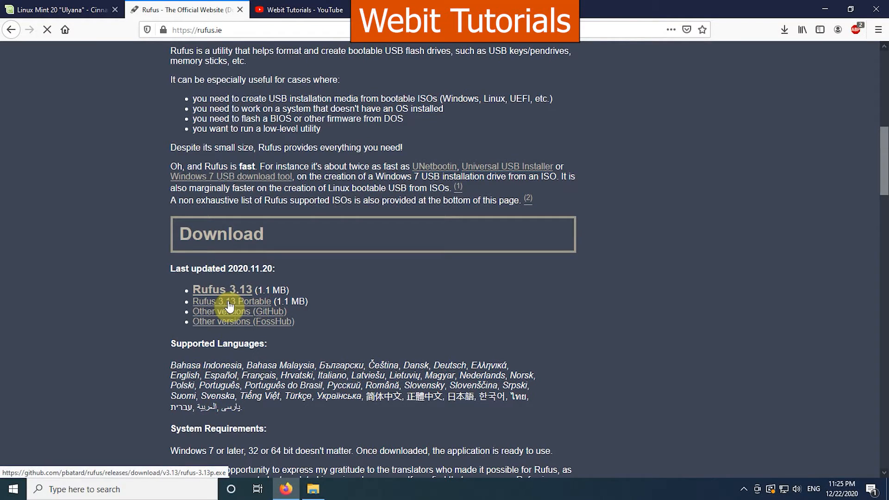
{"action": "left_click", "coordinate": [230, 301]}
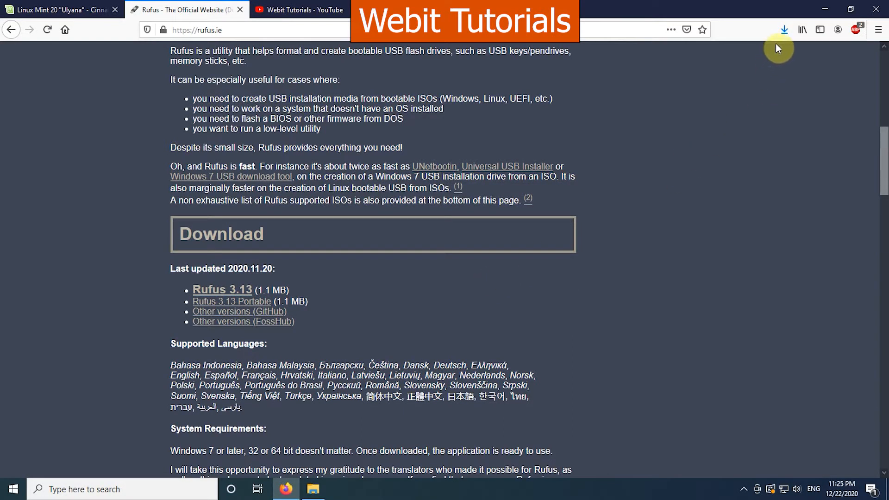
{"action": "left_click", "coordinate": [785, 29]}
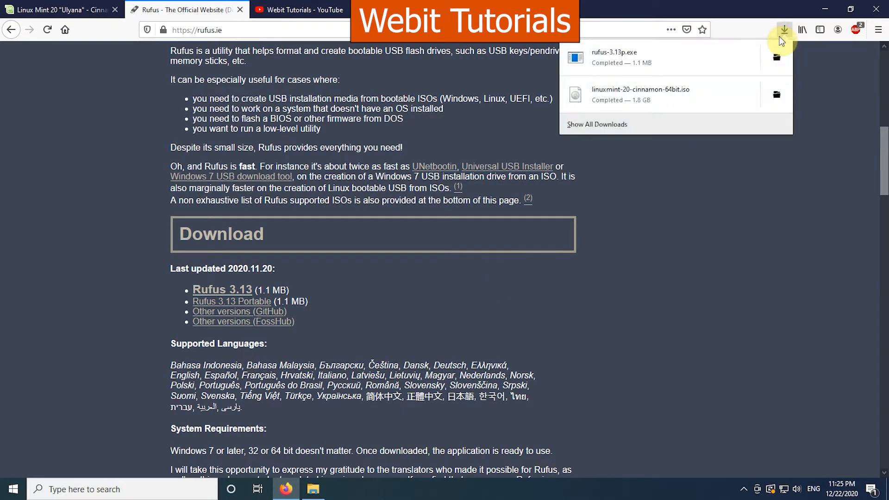
- Launch rufus-3.13p from the Downloads folder and answer No to its online update check
{"action": "left_click", "coordinate": [776, 95]}
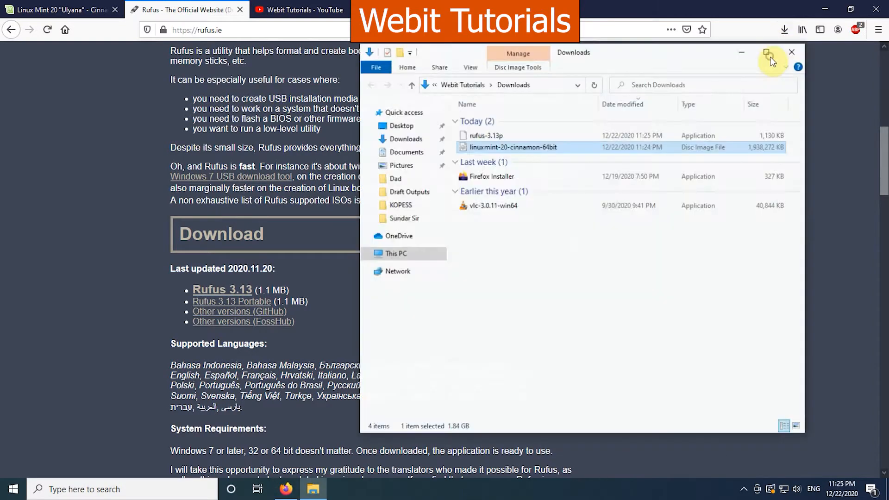
{"action": "left_click", "coordinate": [487, 135]}
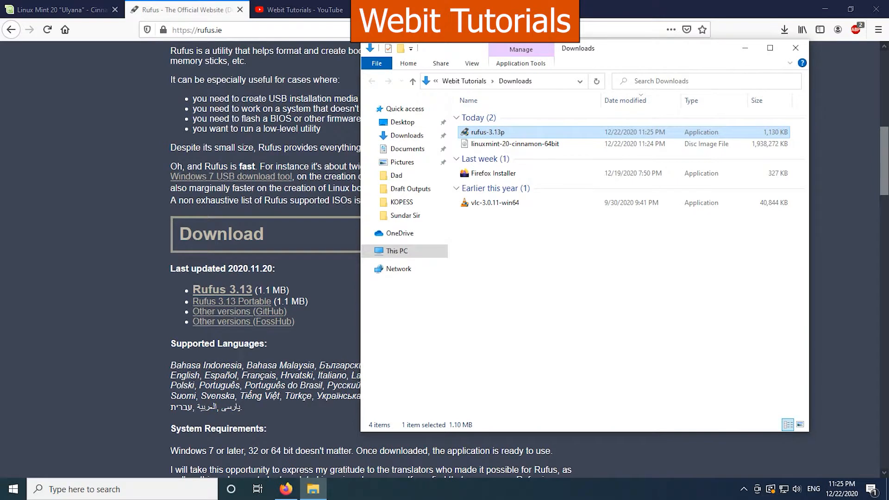
{"action": "double_click", "coordinate": [486, 131]}
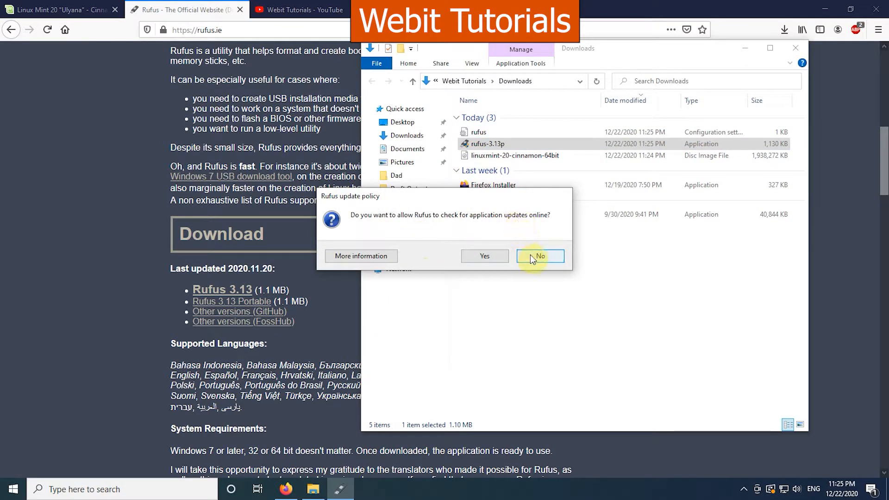
{"action": "left_click", "coordinate": [539, 256]}
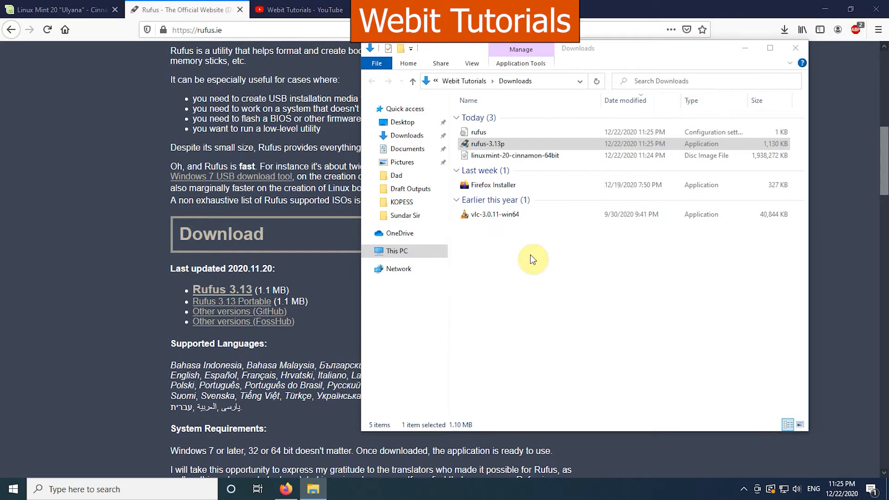
{"action": "double_click", "coordinate": [485, 143]}
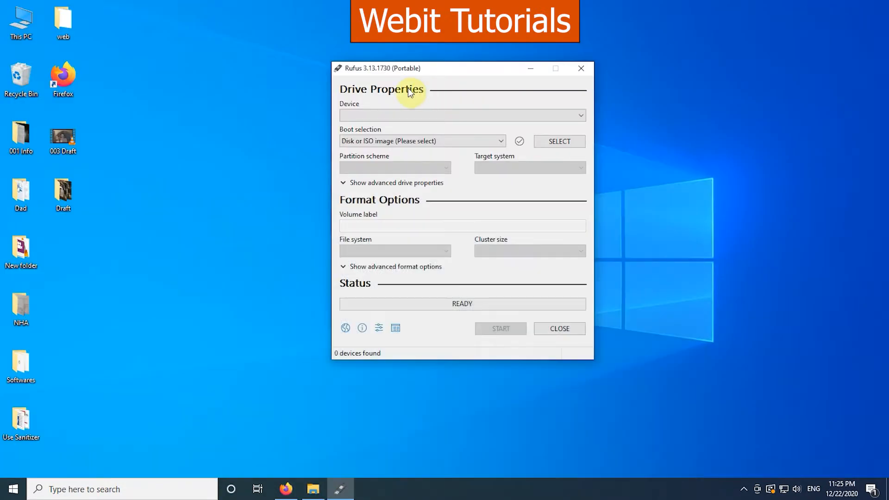
{"action": "mouse_move", "coordinate": [21, 22]}
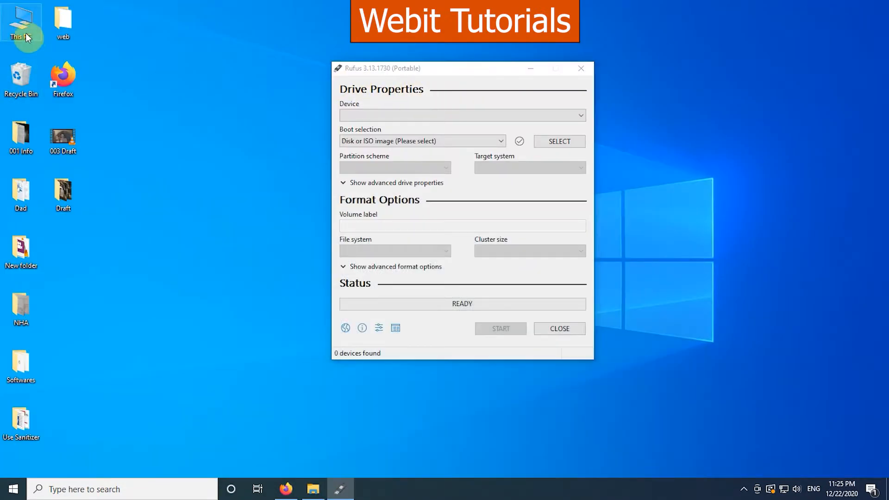
- Check the drives in This PC so Rufus lists the 16 GB WEBIT (F:) USB as its device
{"action": "double_click", "coordinate": [21, 23]}
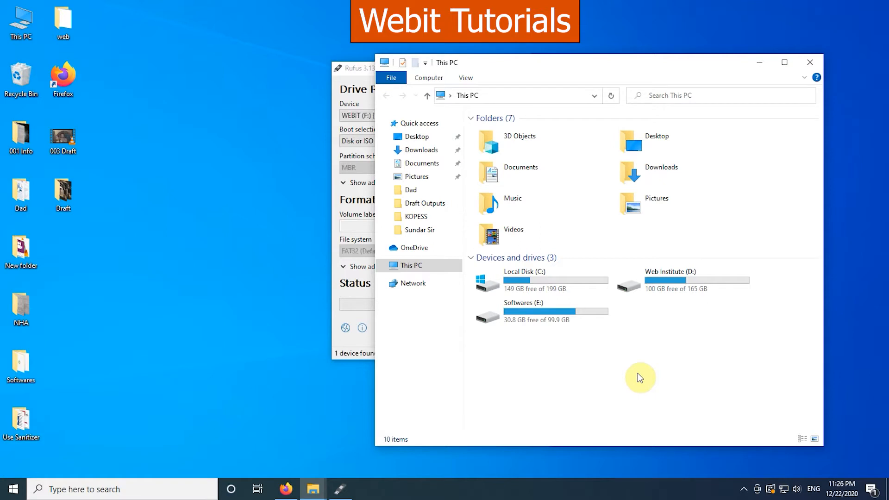
{"action": "left_click", "coordinate": [683, 311]}
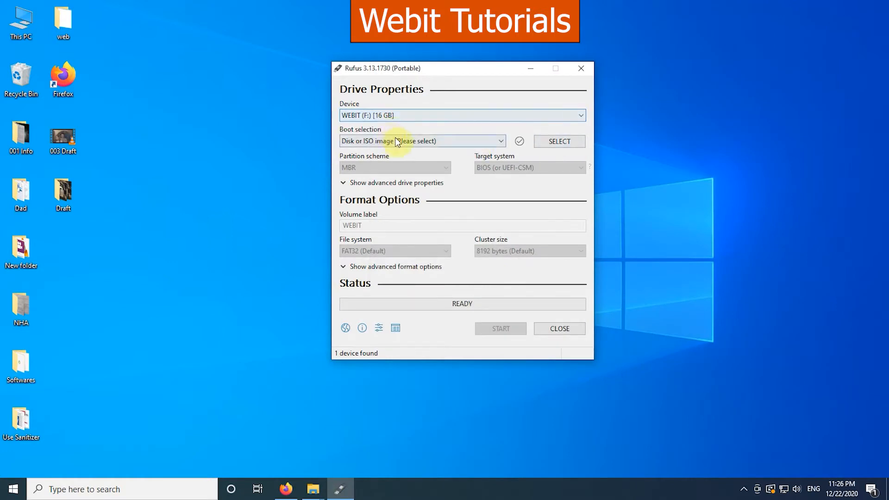
{"action": "mouse_move", "coordinate": [465, 141]}
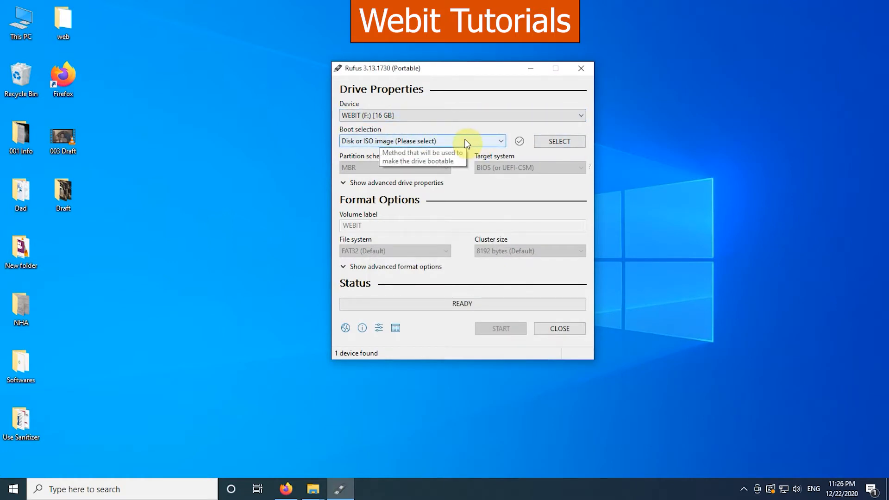
- Select linuxmint-20-cinnamon-64bit.iso from Downloads as Rufus's boot image
{"action": "left_click", "coordinate": [499, 140]}
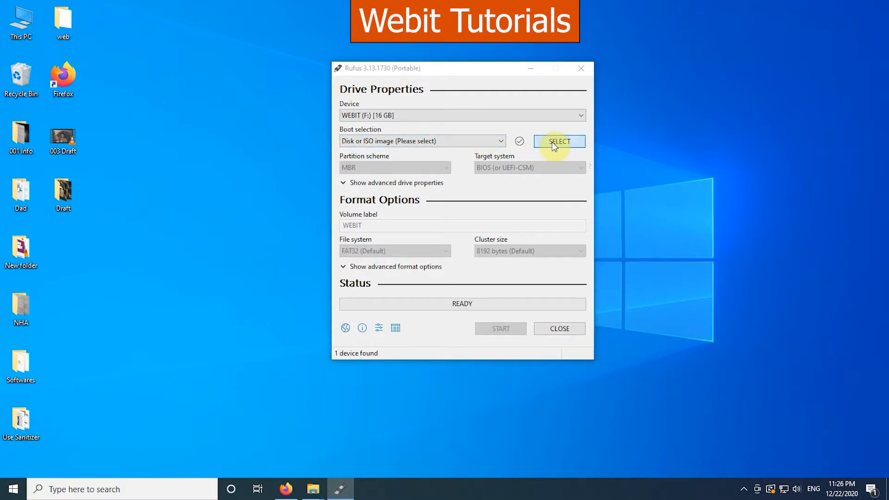
{"action": "left_click", "coordinate": [558, 141]}
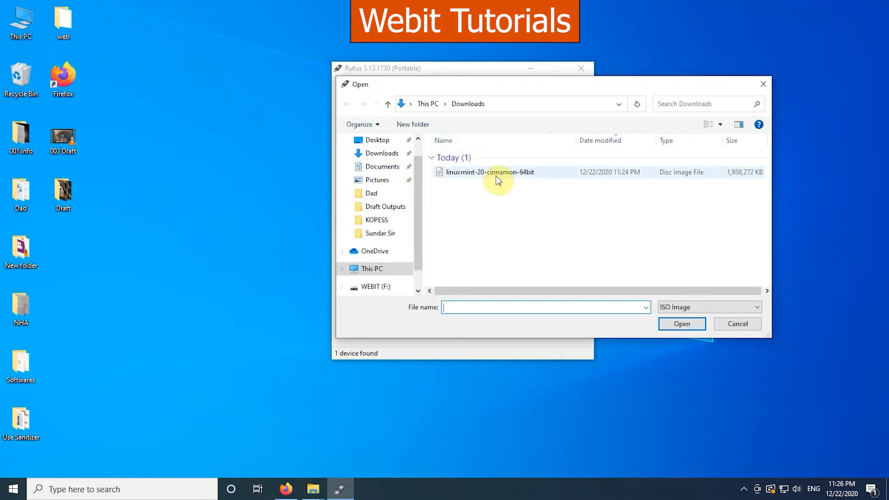
{"action": "left_click", "coordinate": [490, 172]}
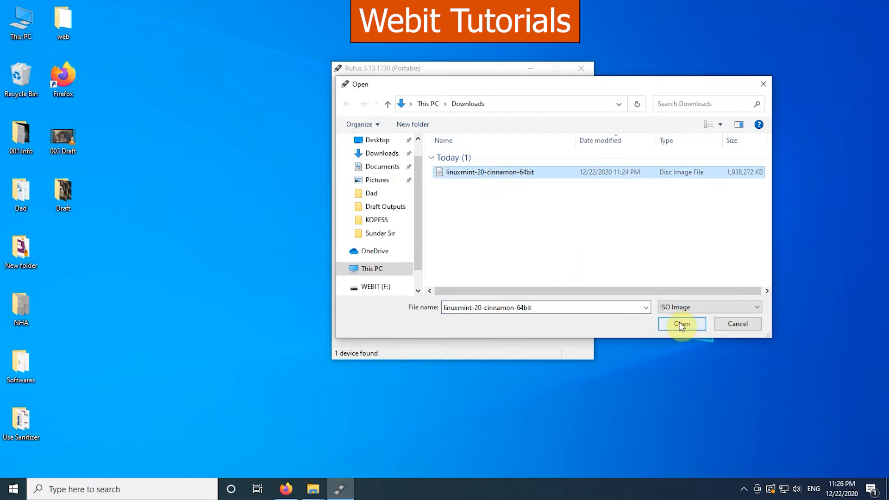
{"action": "left_click", "coordinate": [680, 324]}
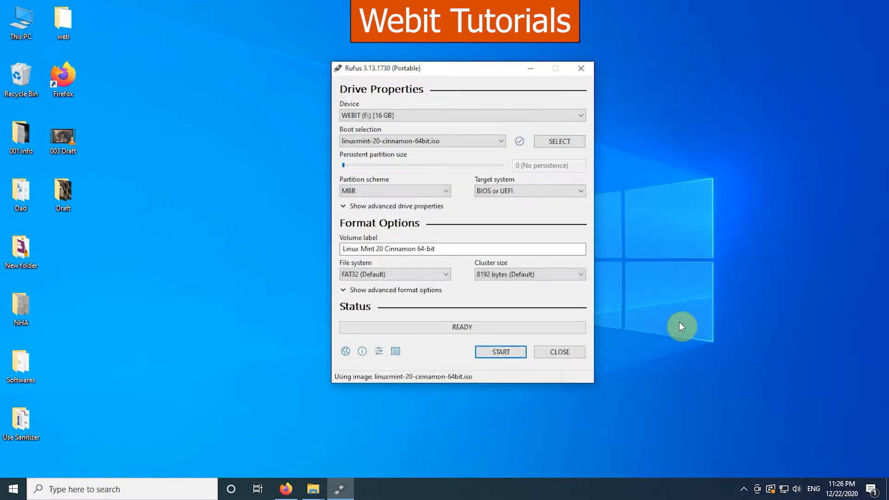
{"action": "mouse_move", "coordinate": [410, 186]}
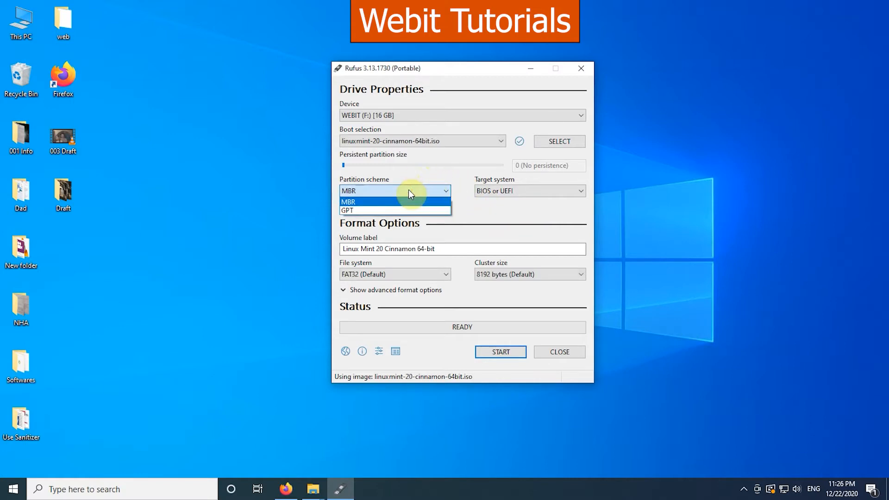
{"action": "left_click", "coordinate": [347, 201]}
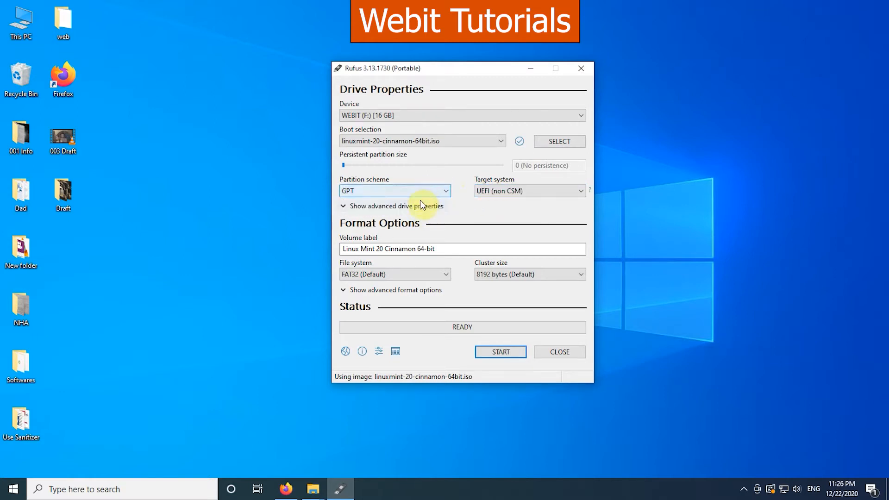
{"action": "left_click", "coordinate": [394, 191]}
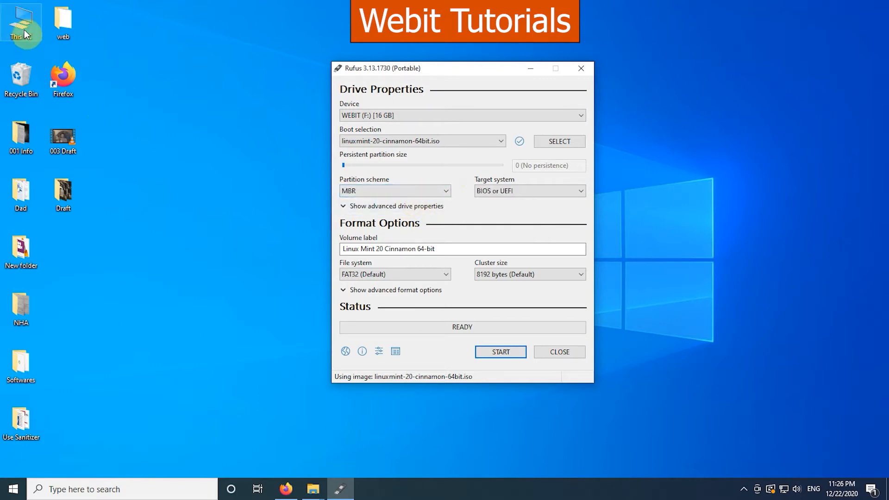
{"action": "right_click", "coordinate": [21, 23]}
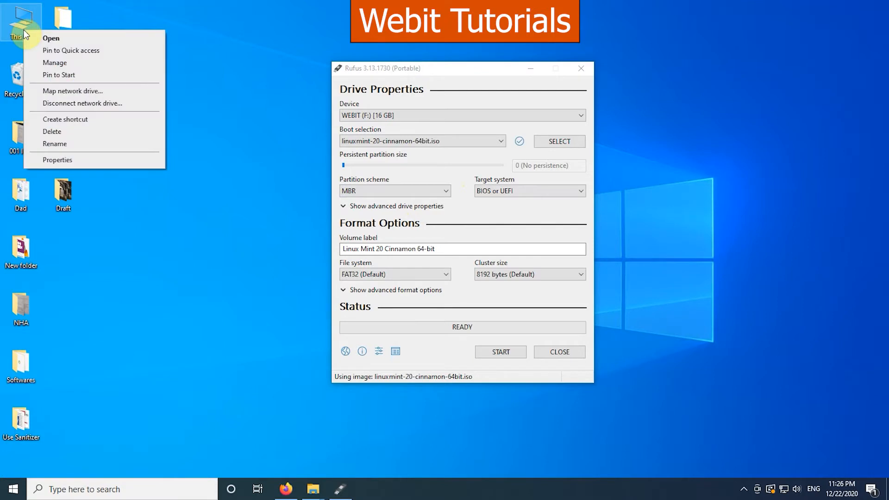
{"action": "mouse_move", "coordinate": [55, 62]}
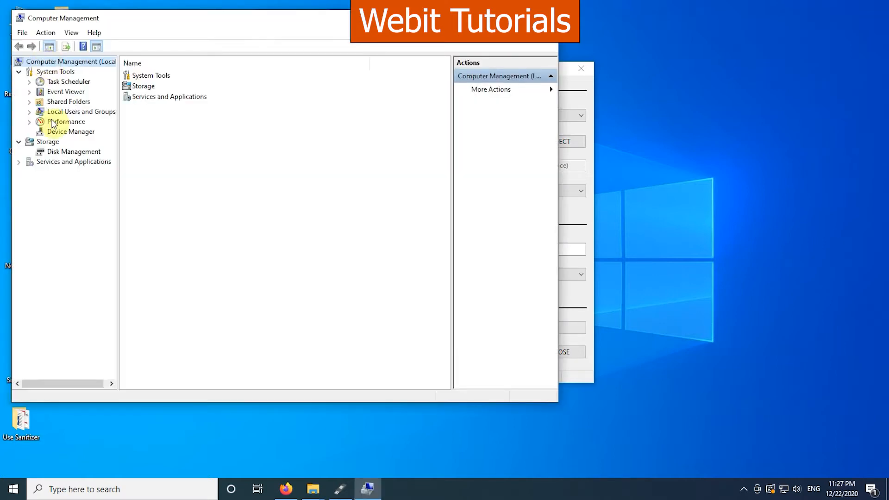
{"action": "left_click", "coordinate": [74, 151]}
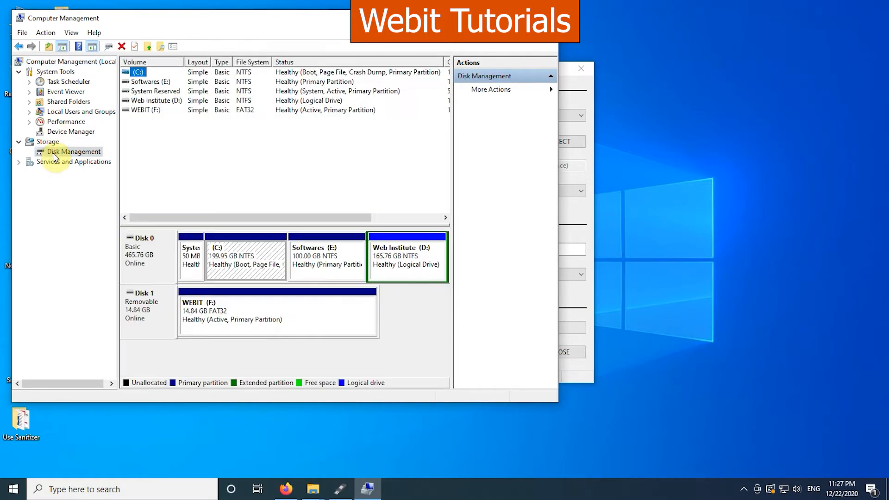
{"action": "mouse_move", "coordinate": [157, 261]}
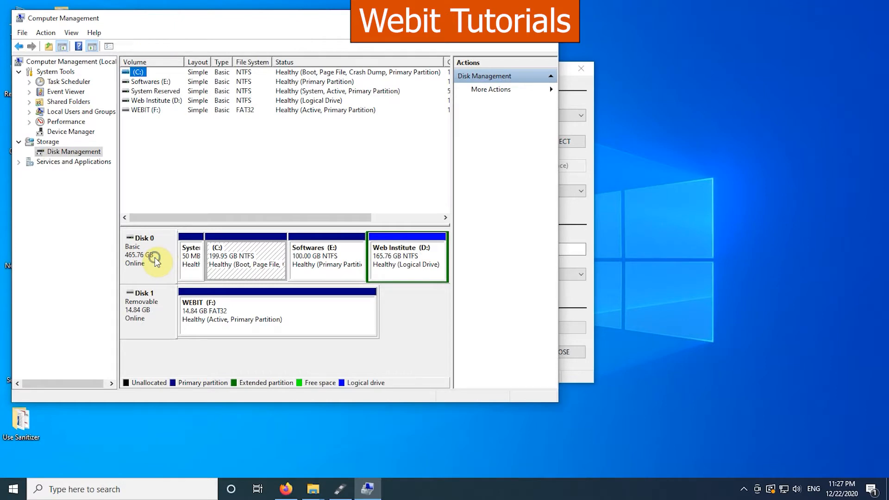
{"action": "right_click", "coordinate": [155, 261]}
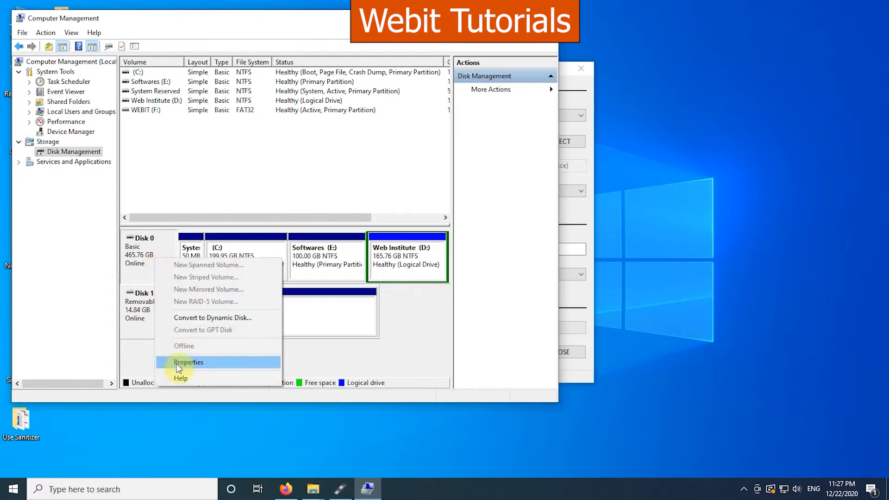
{"action": "left_click", "coordinate": [188, 362]}
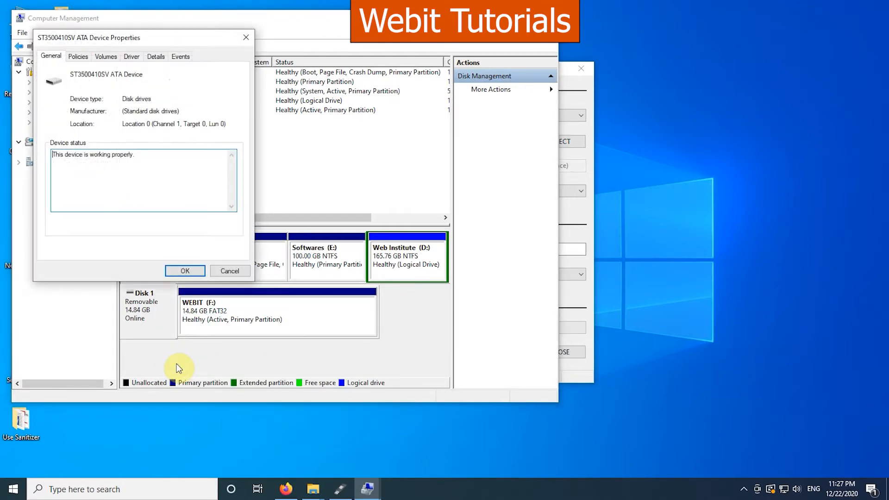
{"action": "left_click", "coordinate": [105, 56]}
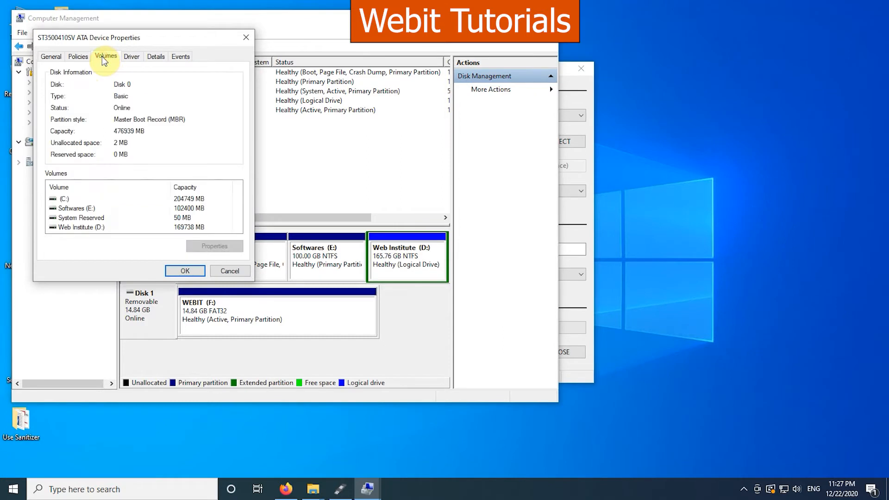
{"action": "mouse_move", "coordinate": [160, 126]}
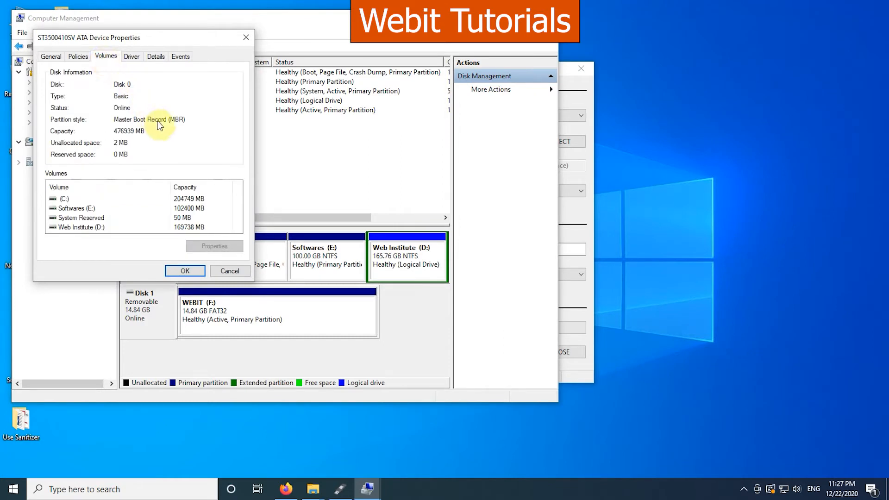
{"action": "mouse_move", "coordinate": [74, 125]}
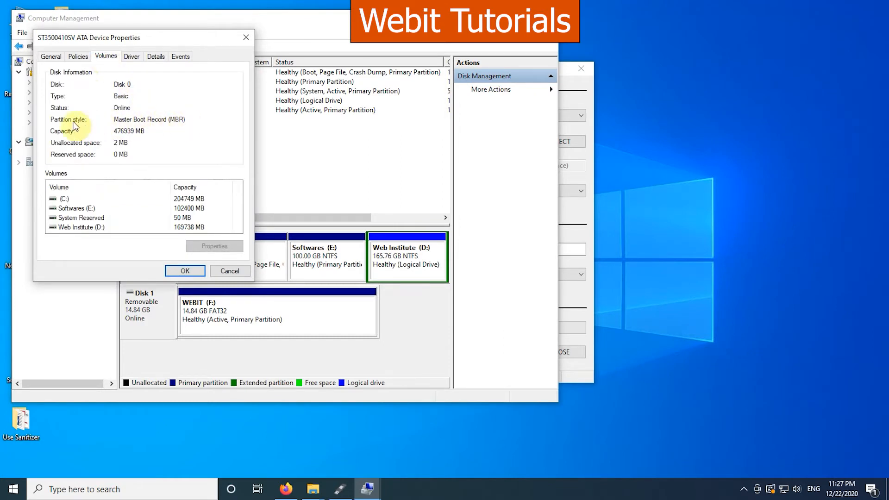
{"action": "mouse_move", "coordinate": [243, 50]}
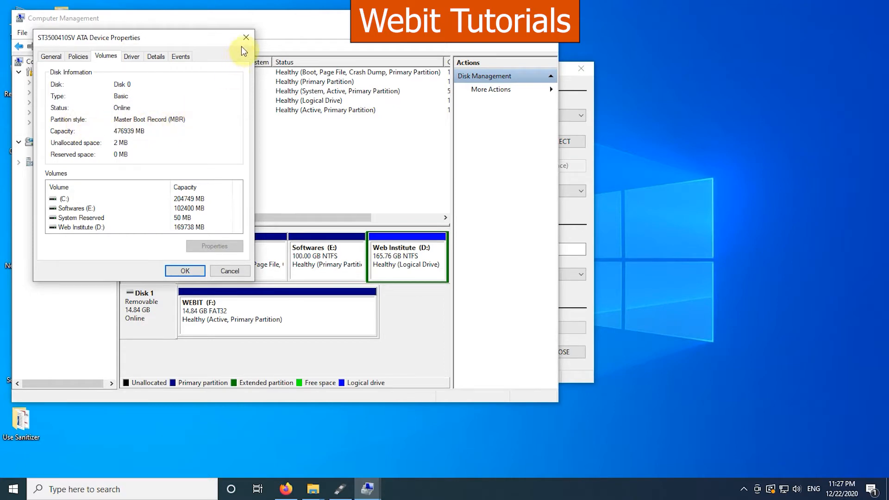
{"action": "left_click", "coordinate": [185, 270]}
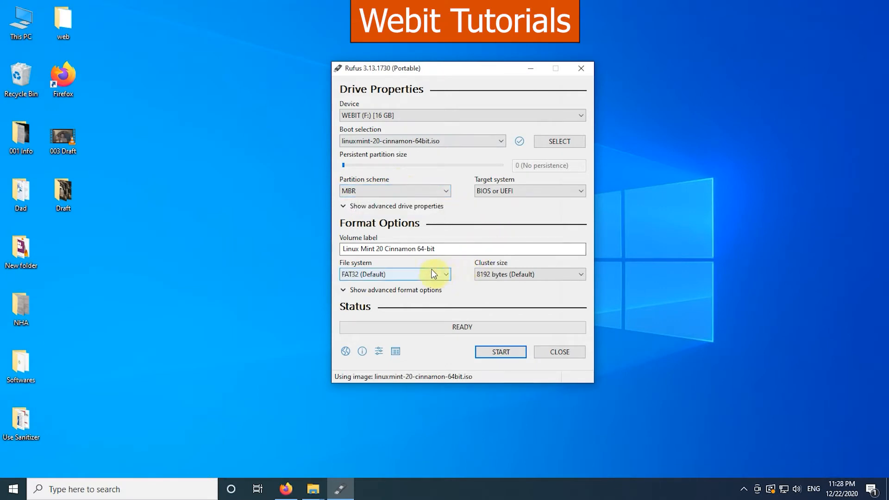
- Start writing, allowing the Syslinux download, ISO Image mode and the data-destruction warning
{"action": "left_click", "coordinate": [499, 352]}
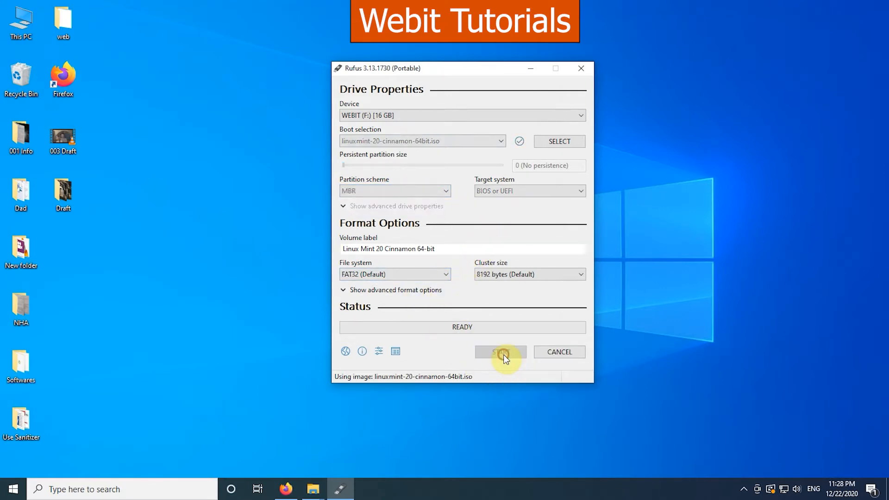
{"action": "left_click", "coordinate": [499, 352]}
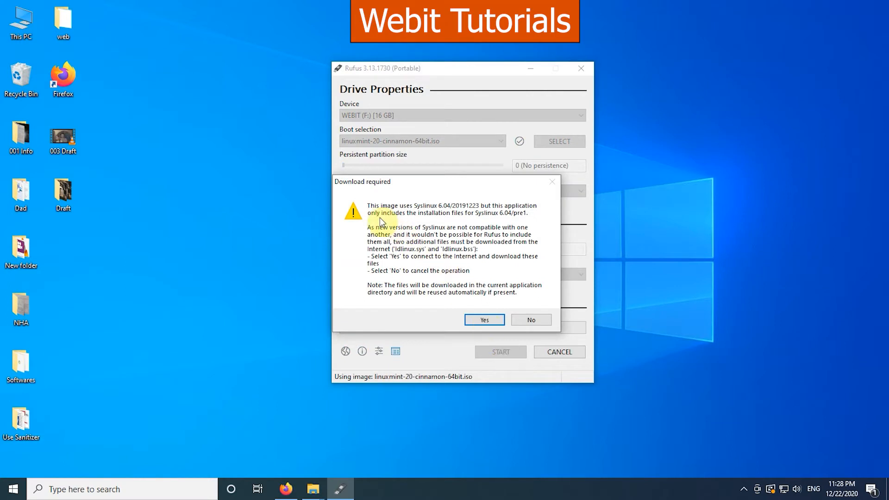
{"action": "mouse_move", "coordinate": [491, 220]}
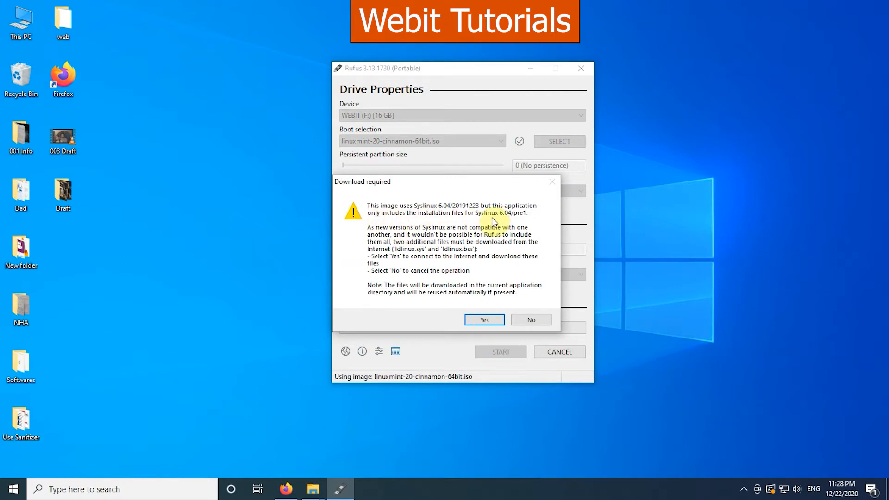
{"action": "left_click", "coordinate": [483, 320]}
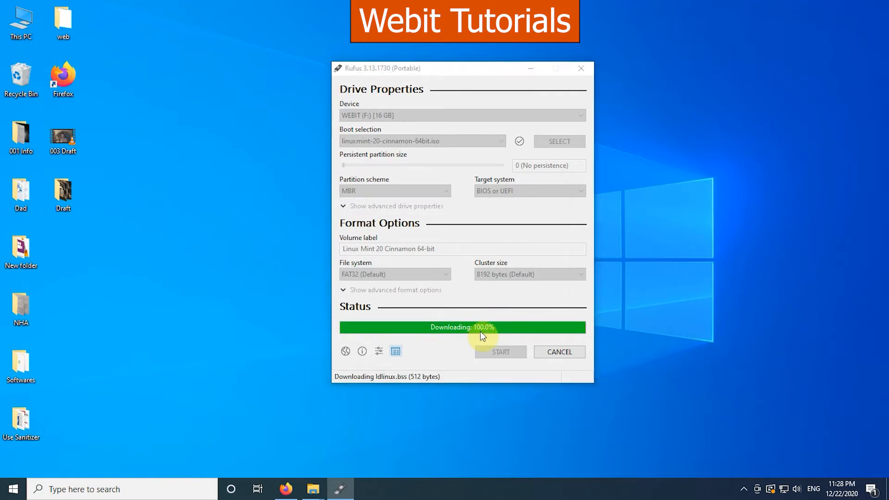
{"action": "left_click", "coordinate": [500, 352]}
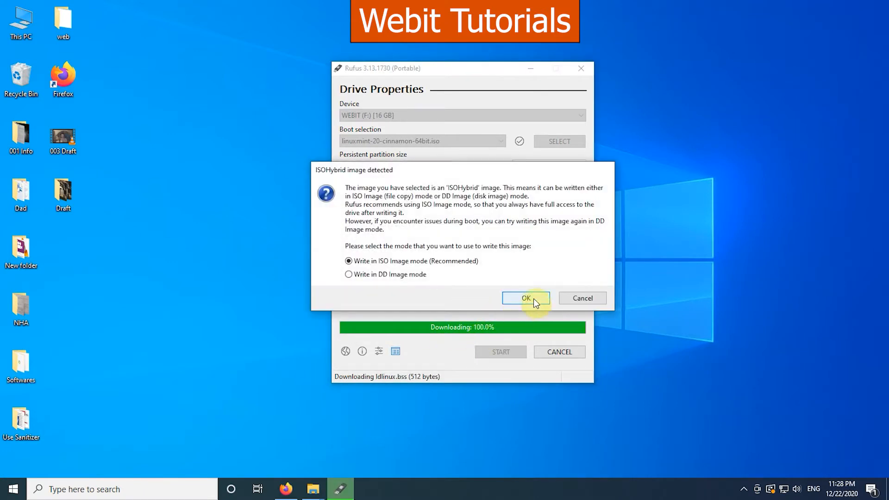
{"action": "left_click", "coordinate": [524, 298]}
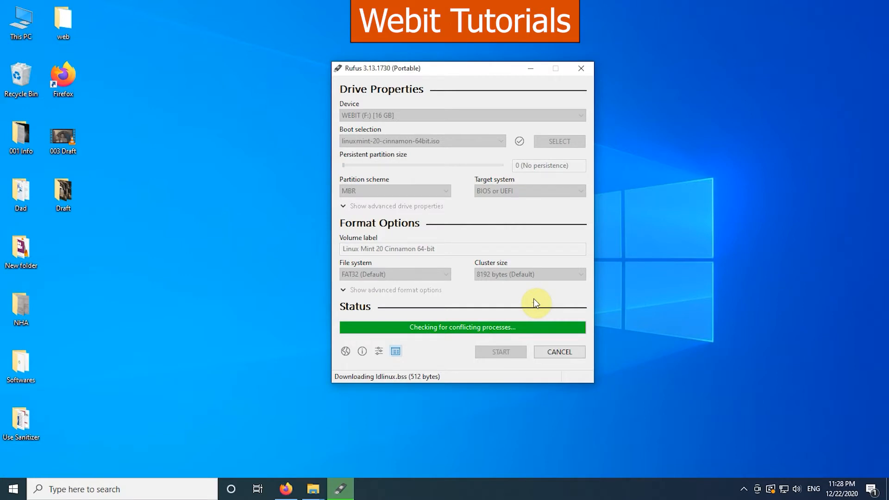
{"action": "left_click", "coordinate": [499, 352]}
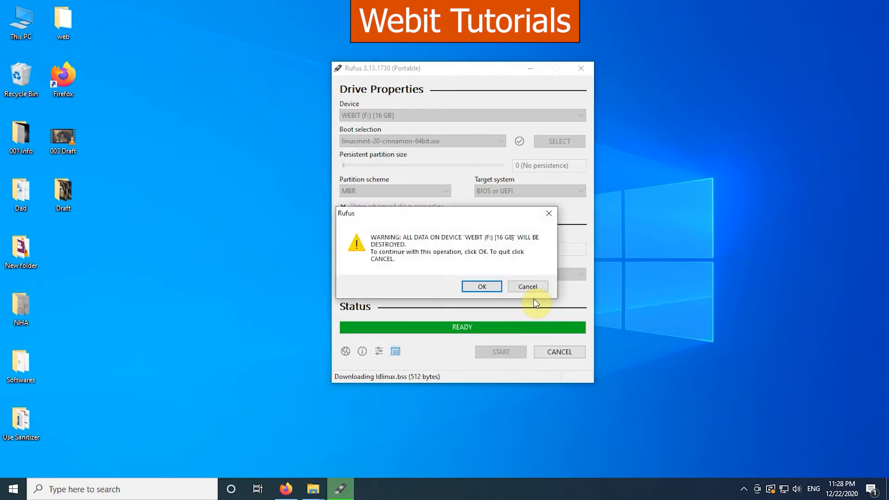
{"action": "mouse_move", "coordinate": [459, 251]}
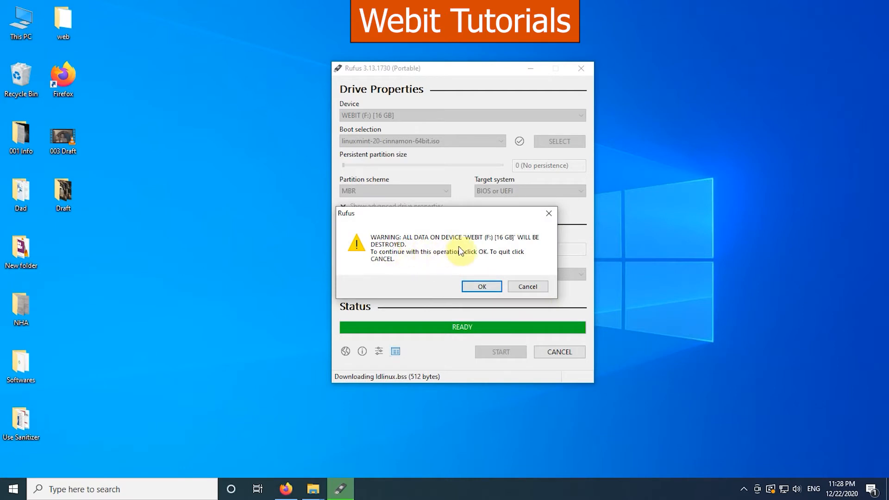
{"action": "mouse_move", "coordinate": [451, 305]}
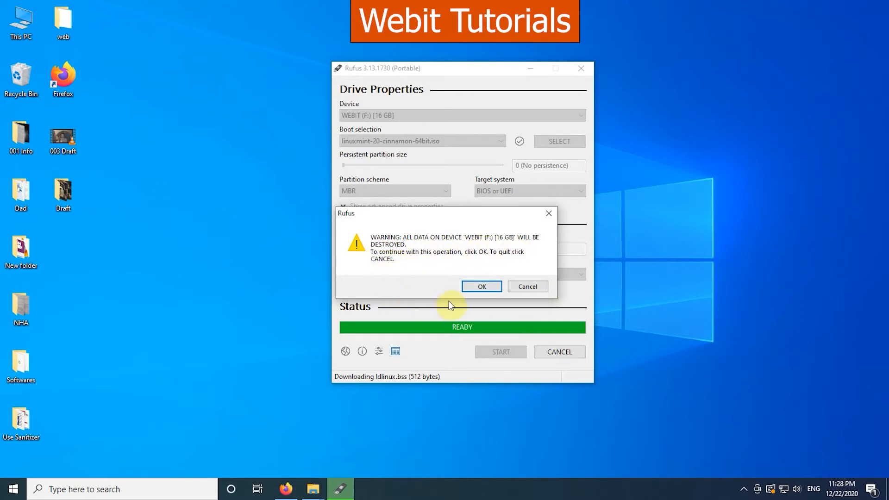
{"action": "left_click", "coordinate": [480, 286]}
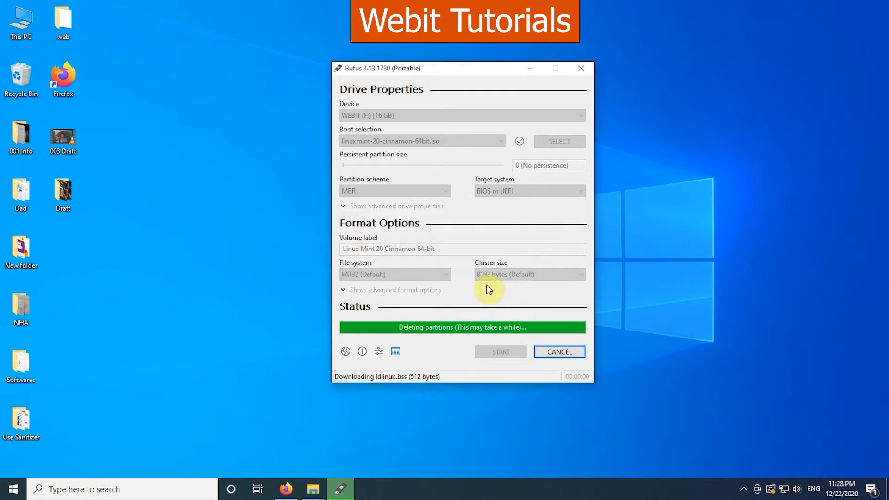
{"action": "mouse_move", "coordinate": [480, 331]}
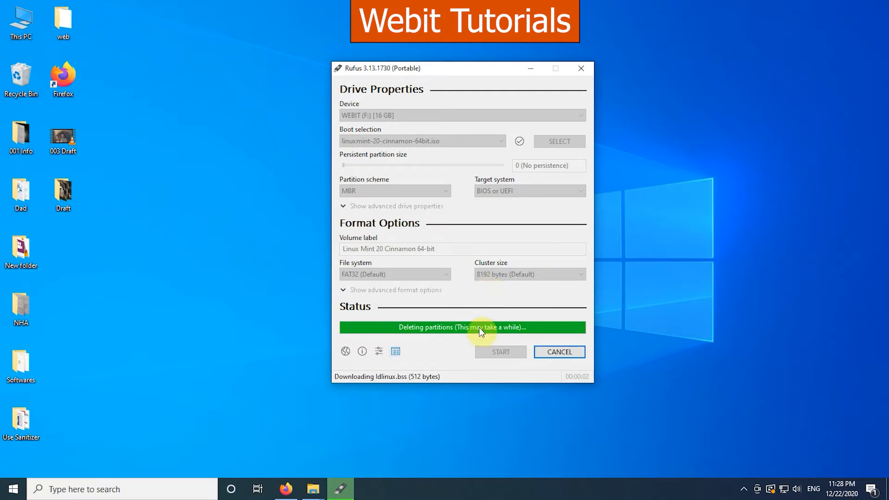
{"action": "mouse_move", "coordinate": [447, 340]}
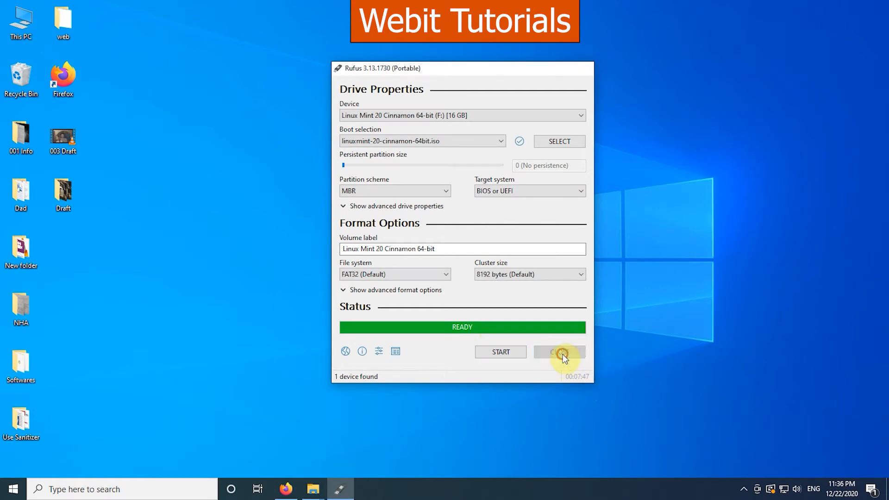
- Close Rufus and eject the LINUX MINT USB drive from This PC
{"action": "left_click", "coordinate": [558, 352]}
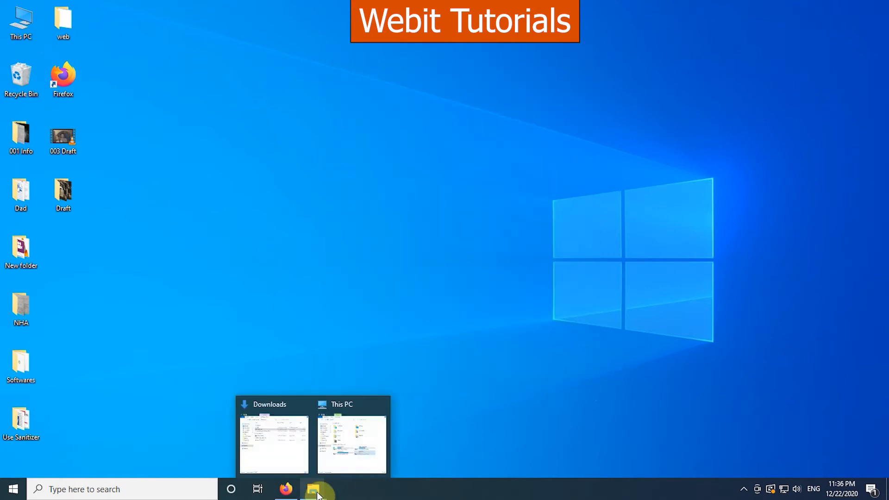
{"action": "left_click", "coordinate": [351, 443]}
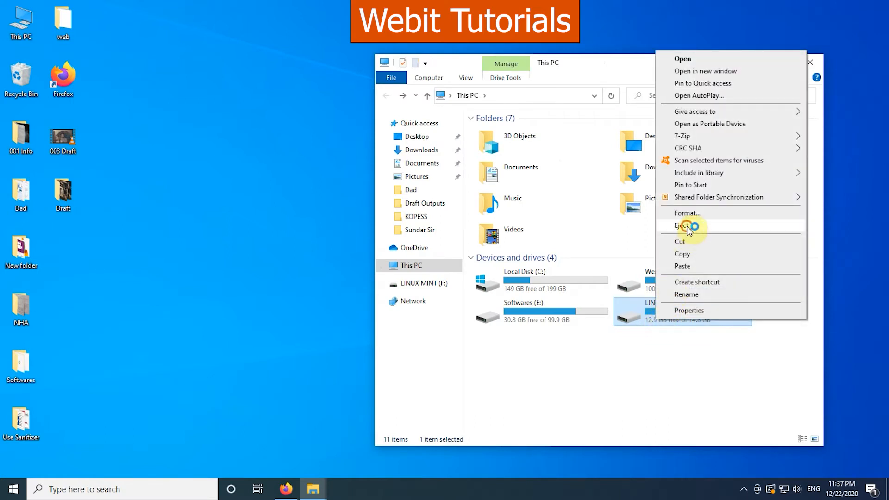
{"action": "left_click", "coordinate": [684, 226]}
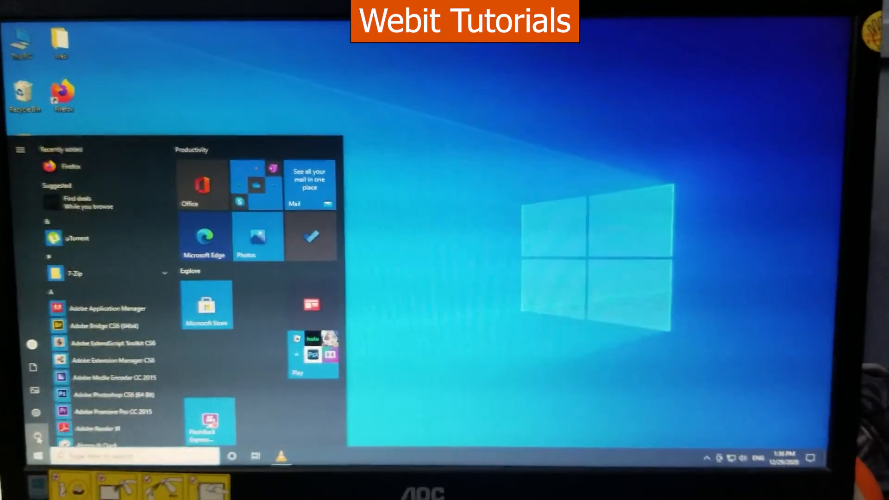
- Restart the computer from the Start menu's Power options
{"action": "left_click", "coordinate": [36, 438]}
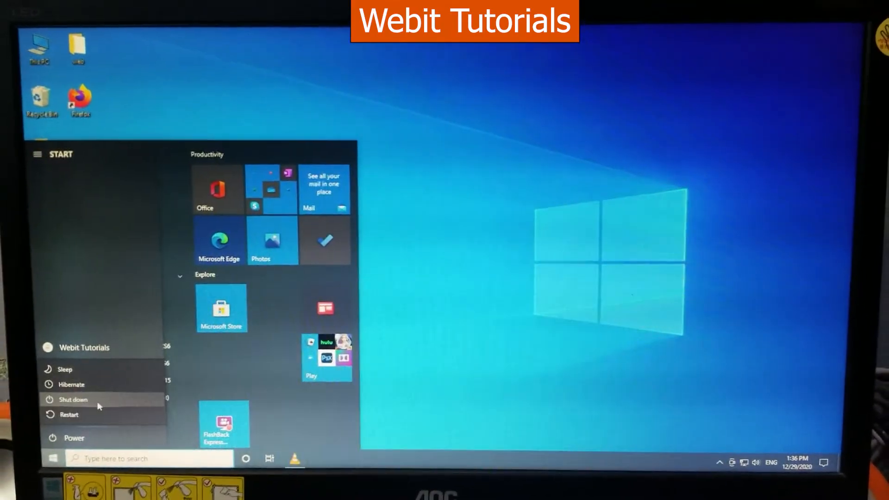
{"action": "left_click", "coordinate": [73, 399]}
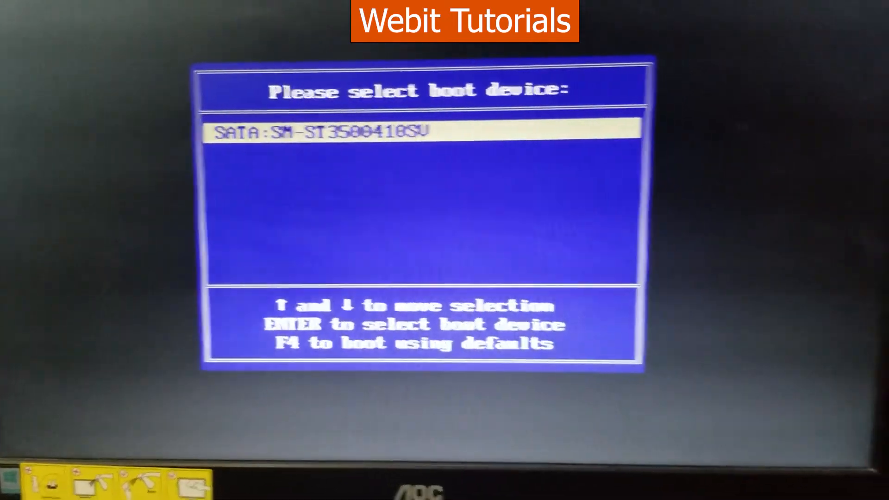
- Boot from the USB DISK 2.0 device instead of the SATA disk, reaching the Linux Mint 20 menu
{"action": "key", "text": "Return"}
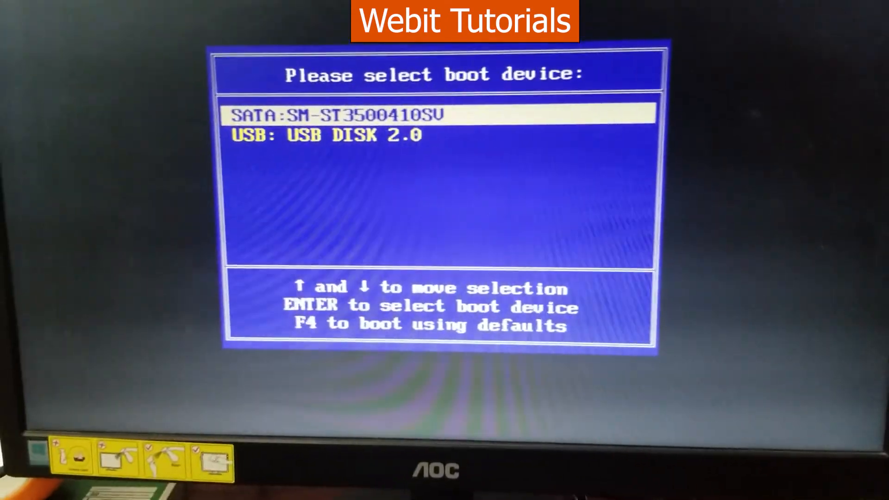
{"action": "key", "text": "down"}
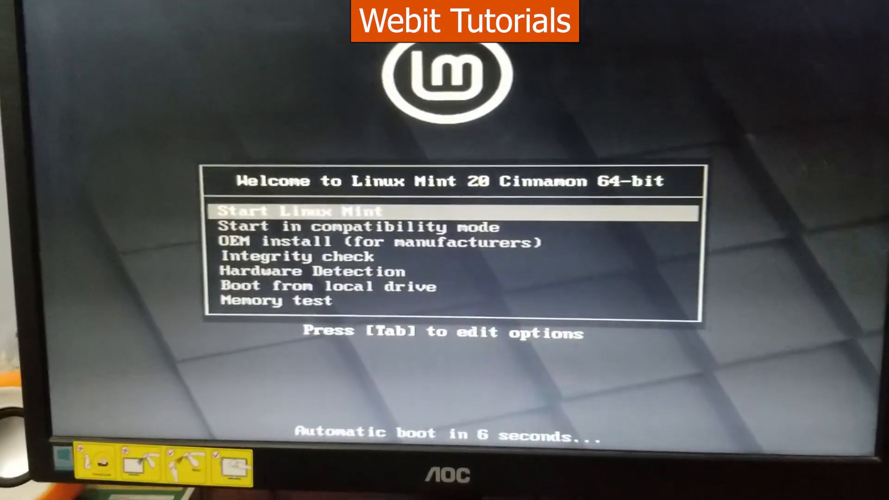
- Move down past compatibility mode through the startup options and launch the selected one
{"action": "key", "text": "Down"}
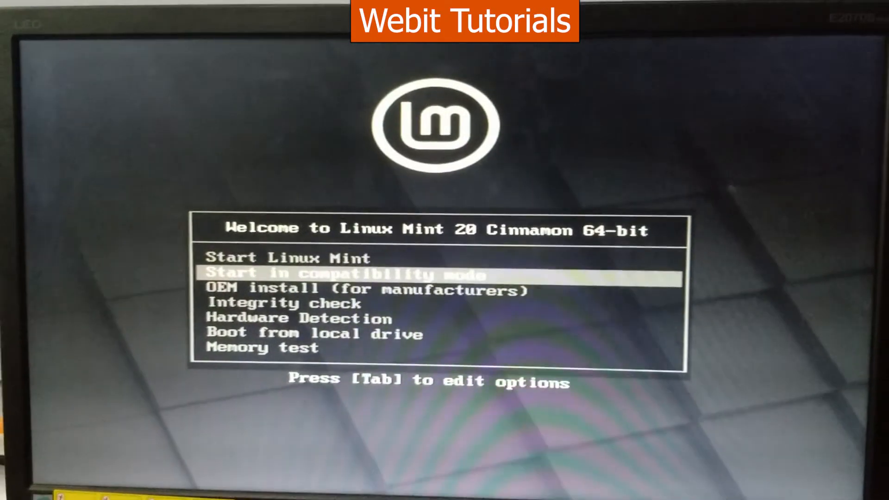
{"action": "key", "text": "Down"}
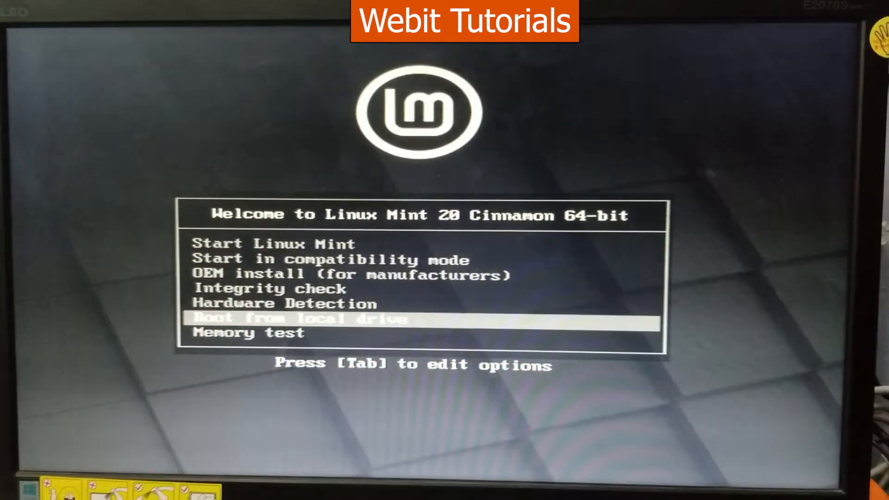
{"action": "key", "text": "Return"}
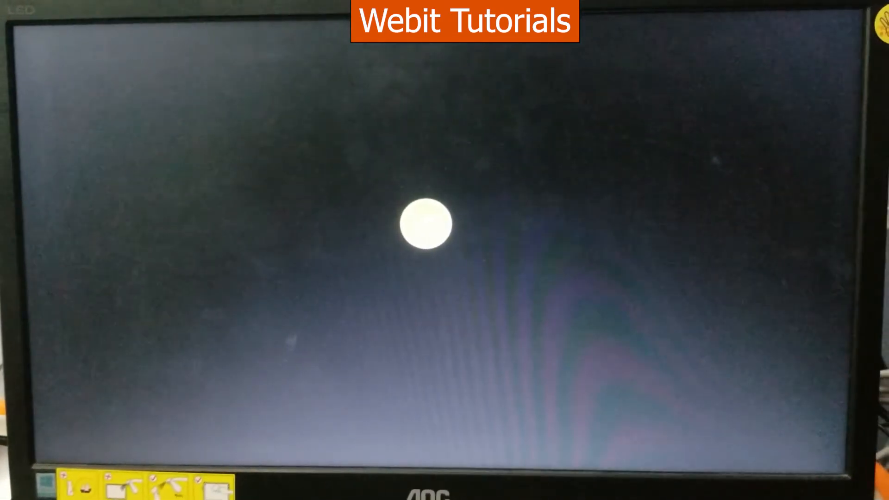